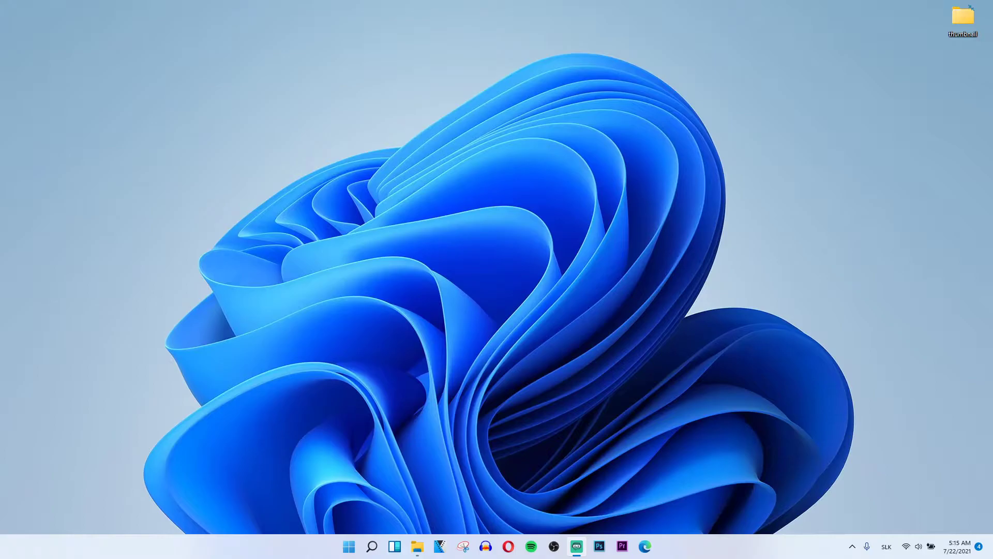
pyautogui.moveTo(388, 524)
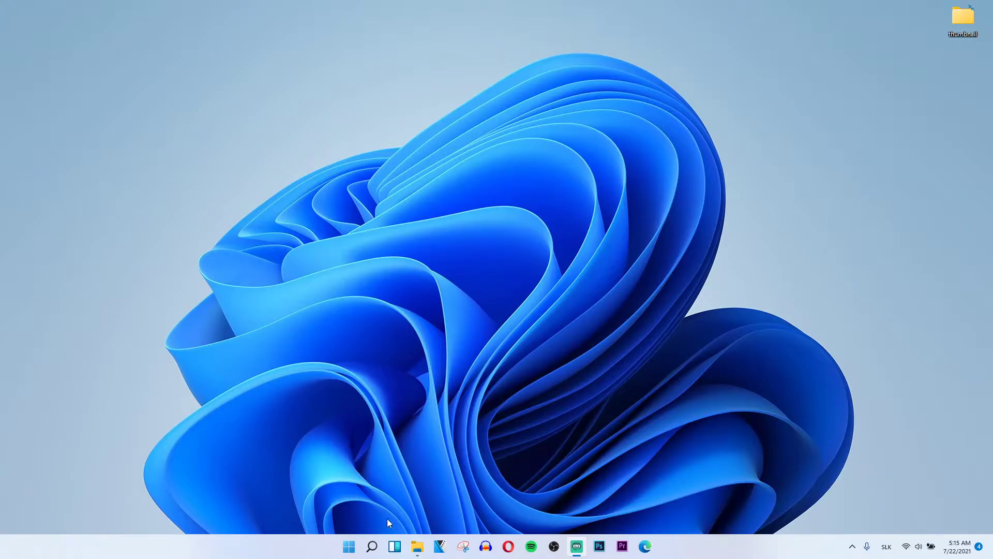
# Step: Search the taskbar for 'control' to bring up Control Panel in the results
pyautogui.click(371, 546)
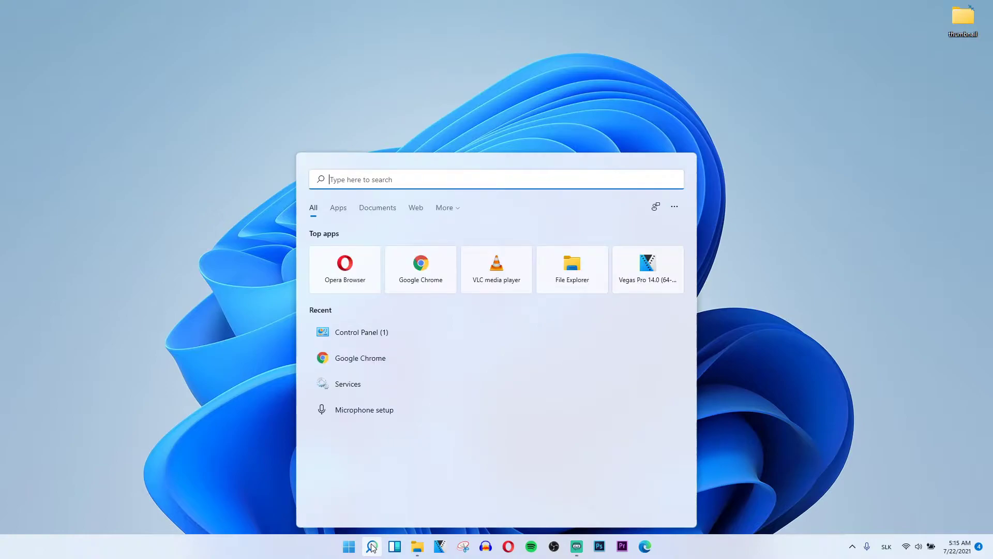
pyautogui.write('control')
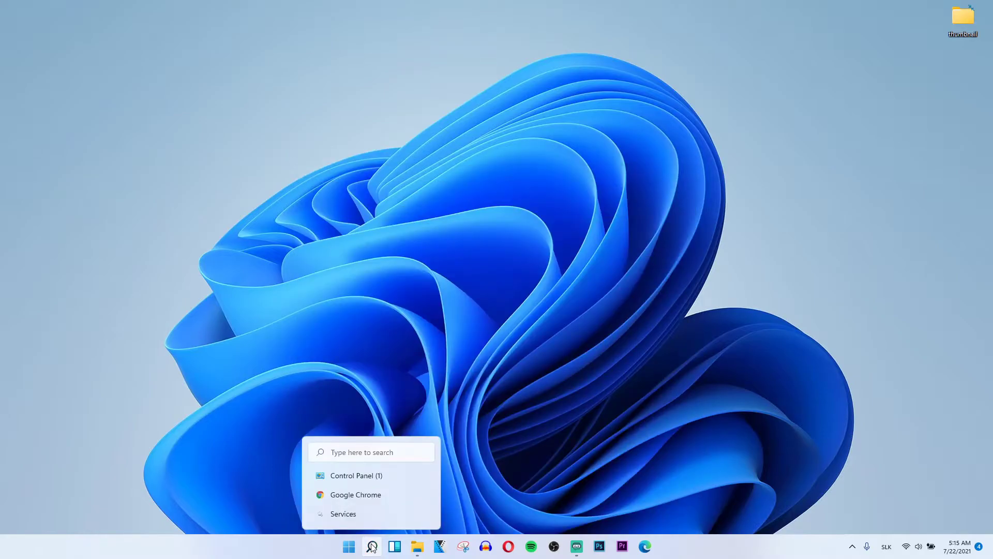
# Step: Launch Control Panel, check the View by menu, and go to Power Options
pyautogui.click(356, 475)
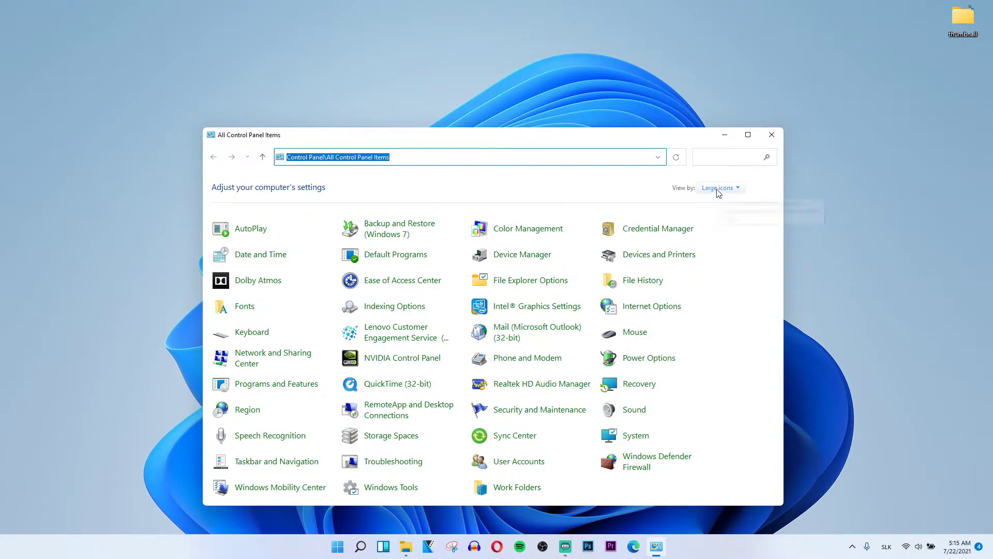
pyautogui.click(720, 187)
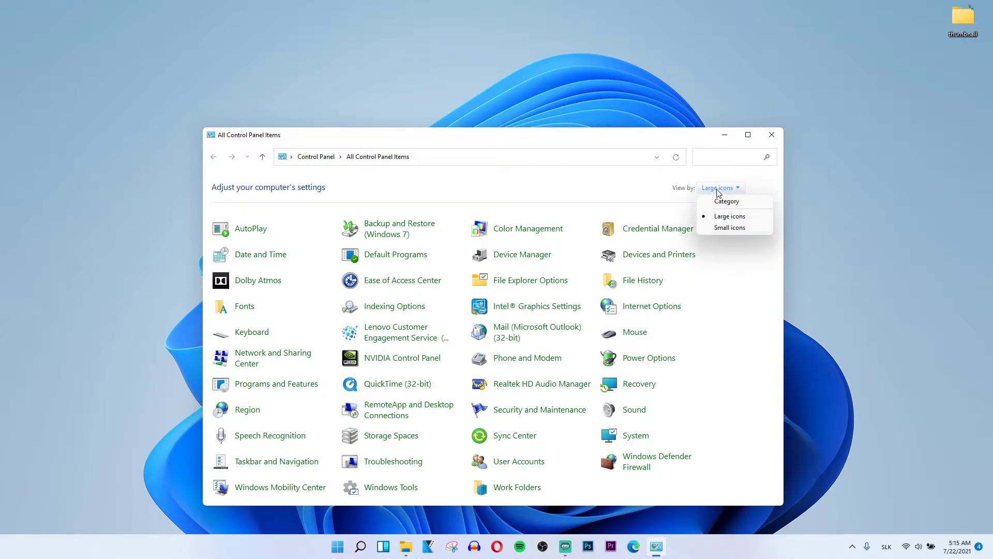
pyautogui.moveTo(639, 351)
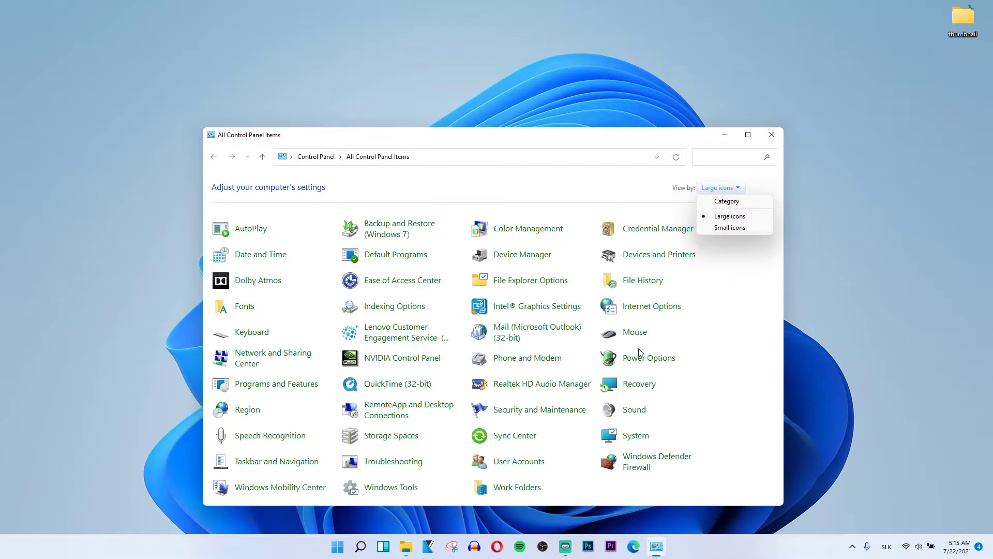
pyautogui.click(649, 357)
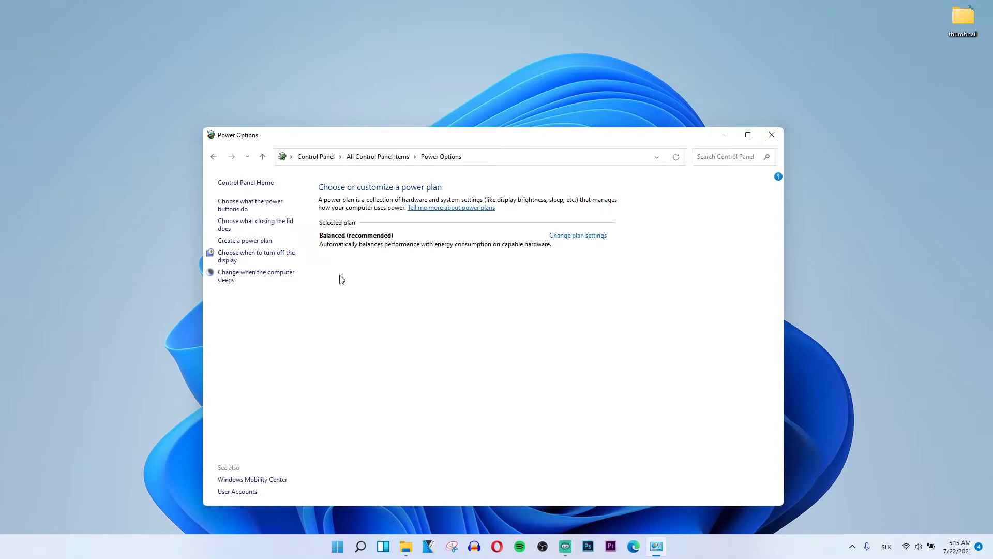
pyautogui.moveTo(373, 255)
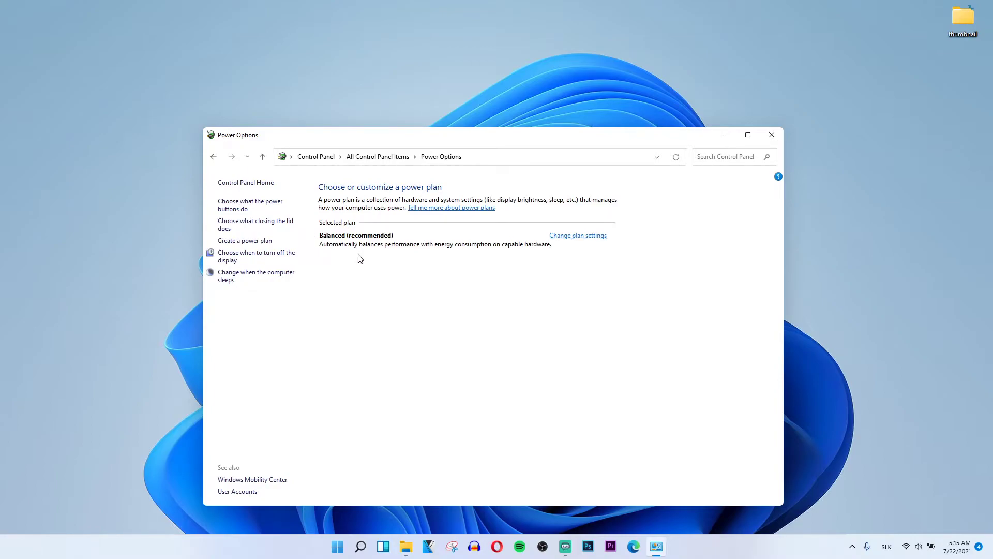
pyautogui.moveTo(379, 275)
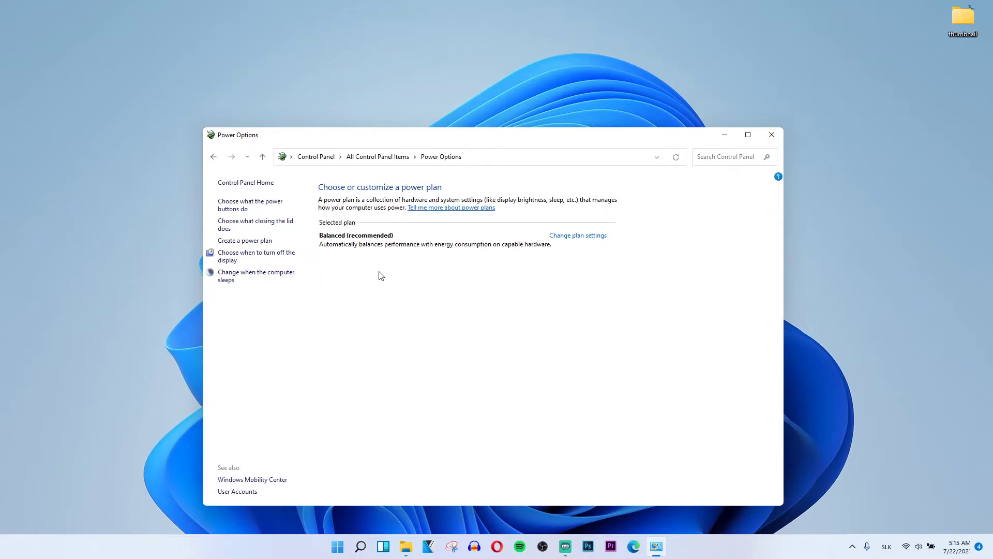
pyautogui.moveTo(407, 279)
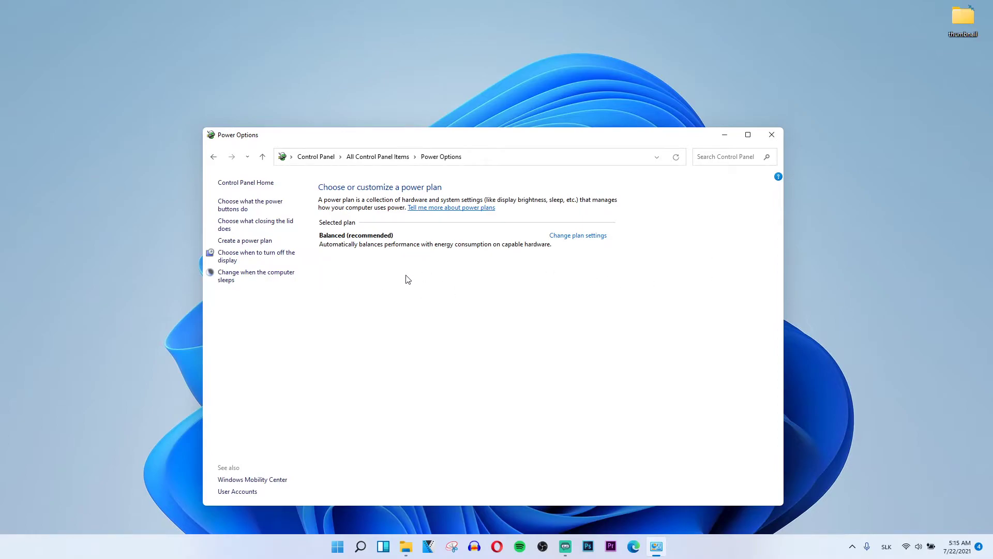
pyautogui.moveTo(476, 252)
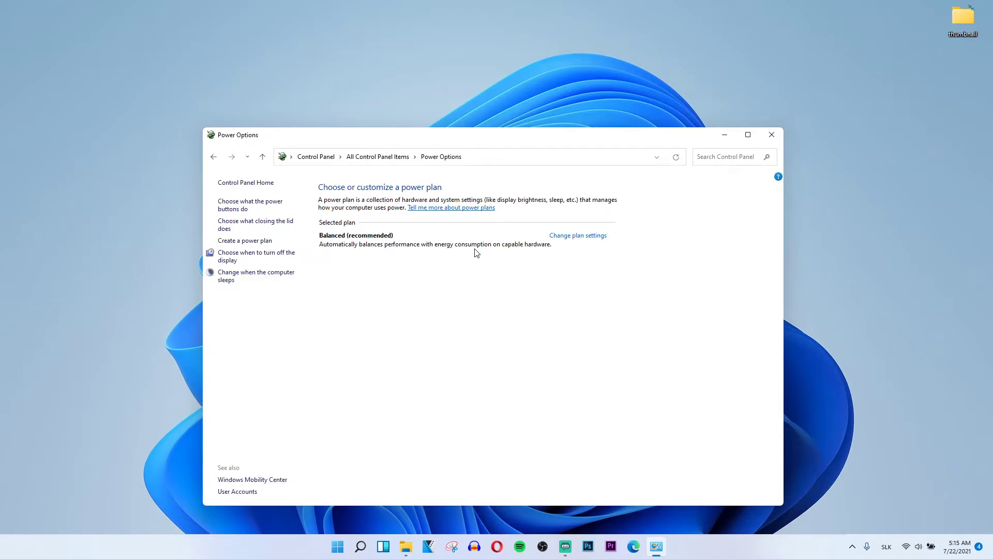
pyautogui.click(577, 235)
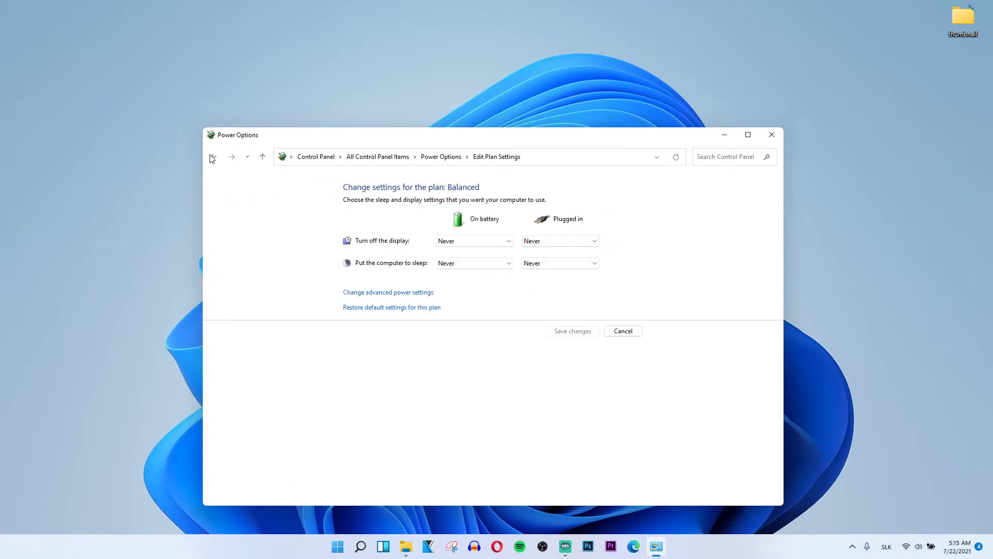
pyautogui.click(213, 156)
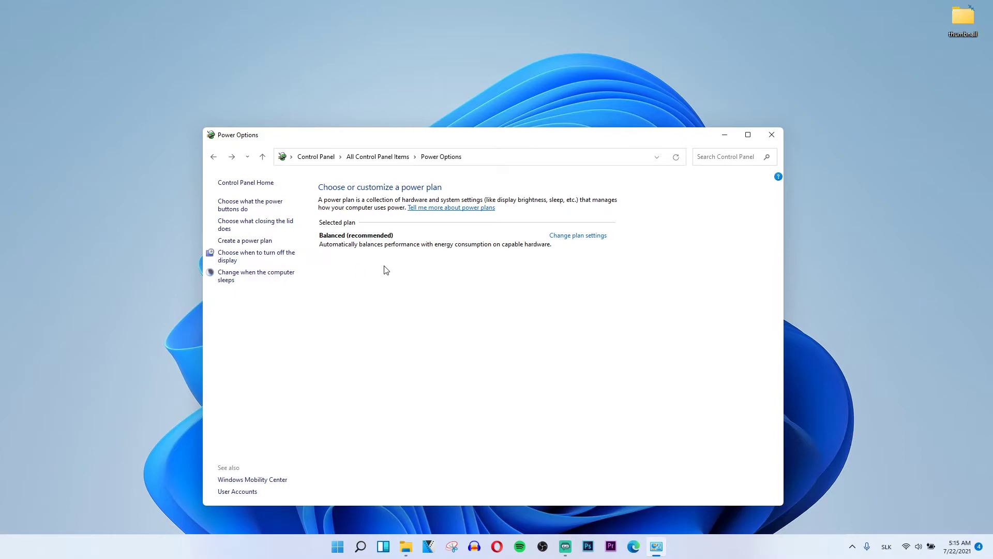
pyautogui.moveTo(332, 254)
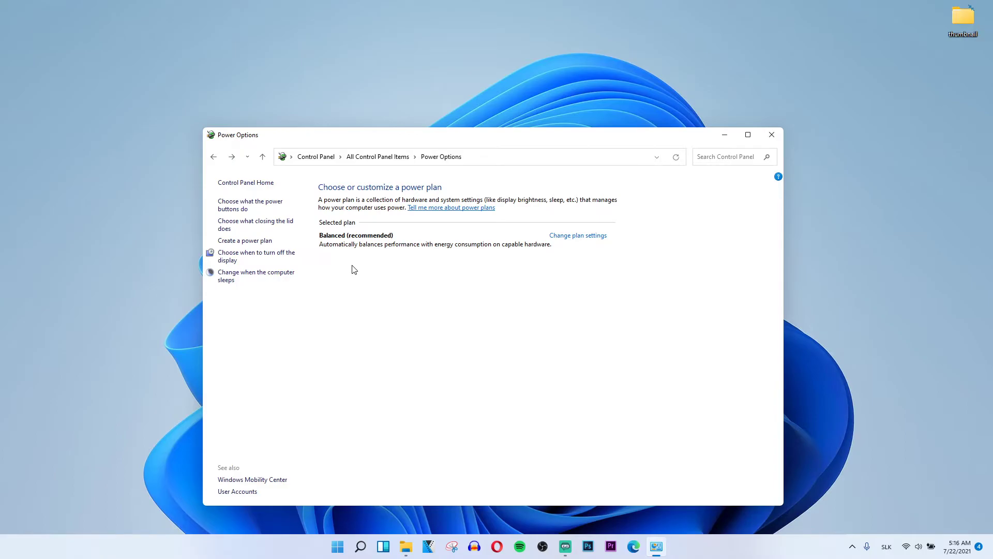
pyautogui.click(213, 157)
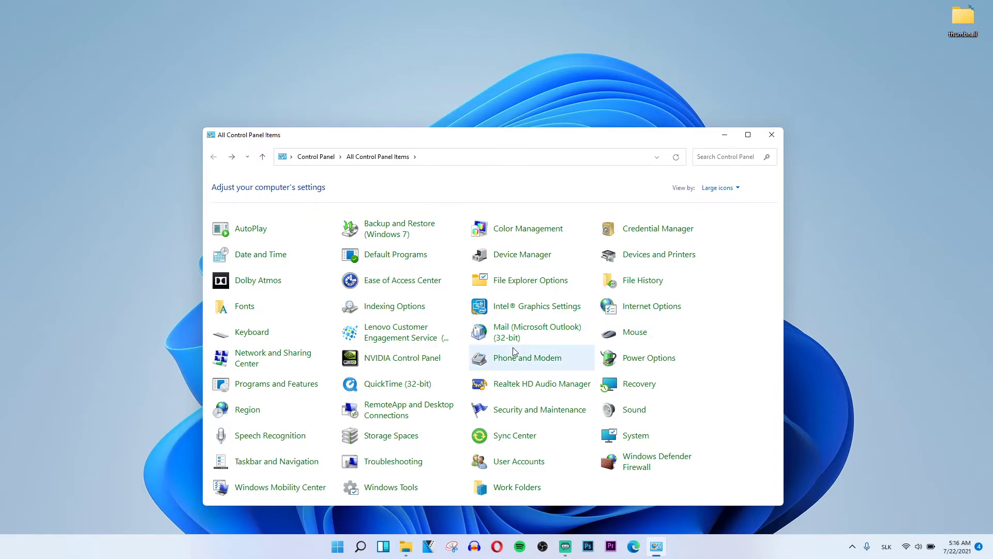
pyautogui.moveTo(648, 358)
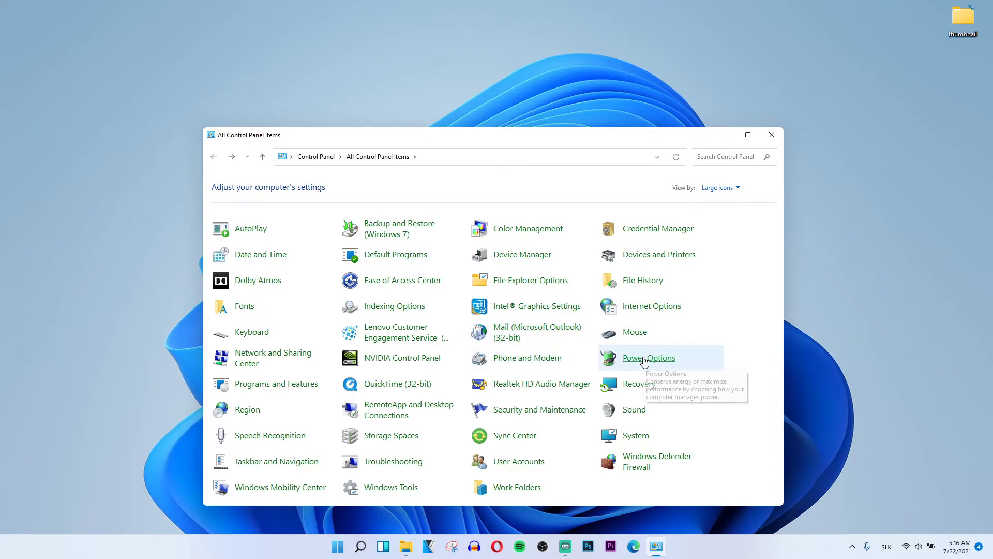
pyautogui.click(649, 357)
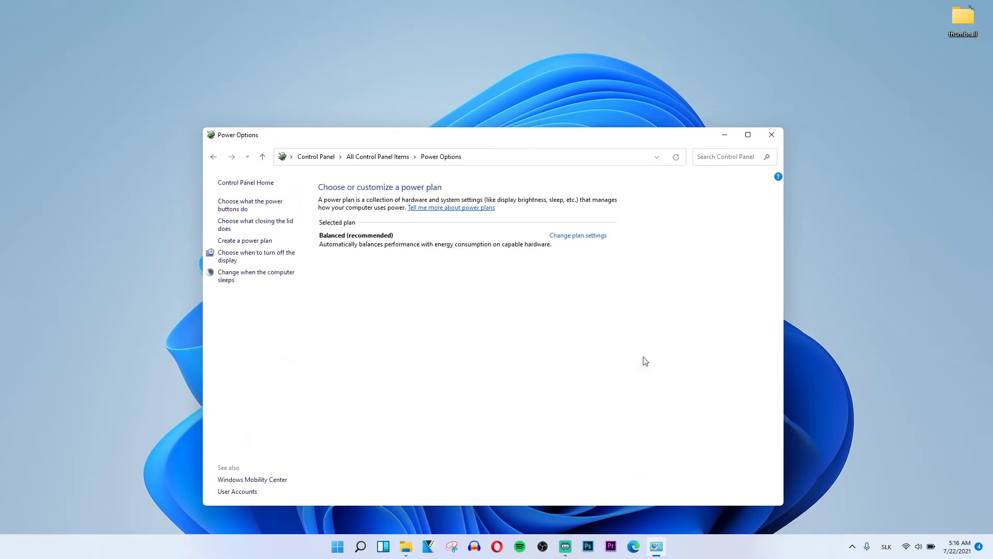
pyautogui.moveTo(263, 250)
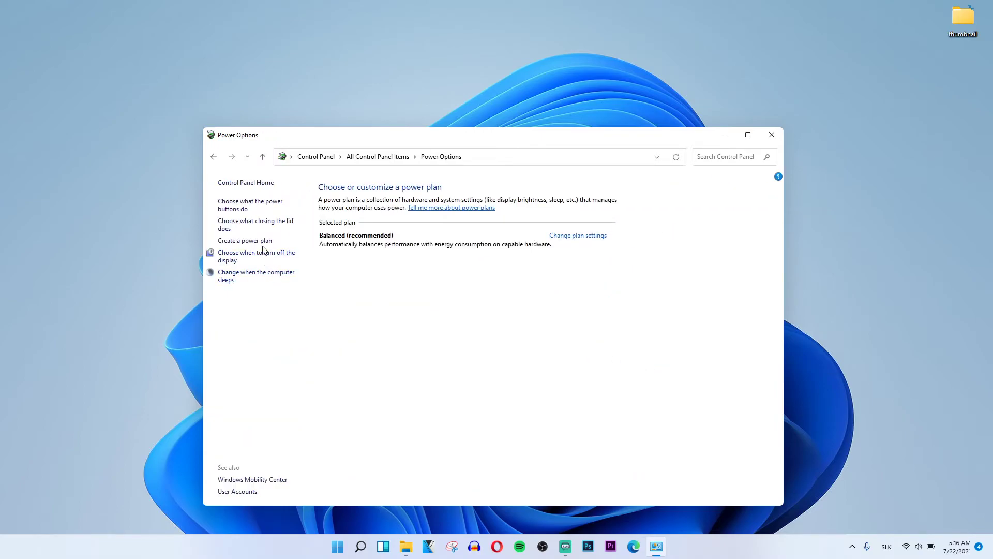
# Step: Start a new plan based on High performance and name it 'High Performance'
pyautogui.click(244, 240)
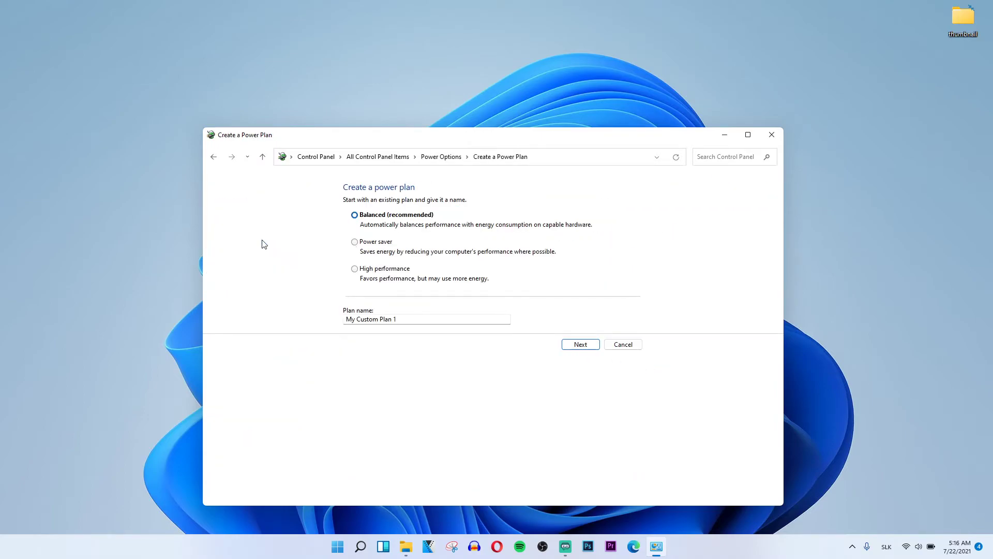
pyautogui.moveTo(215, 157)
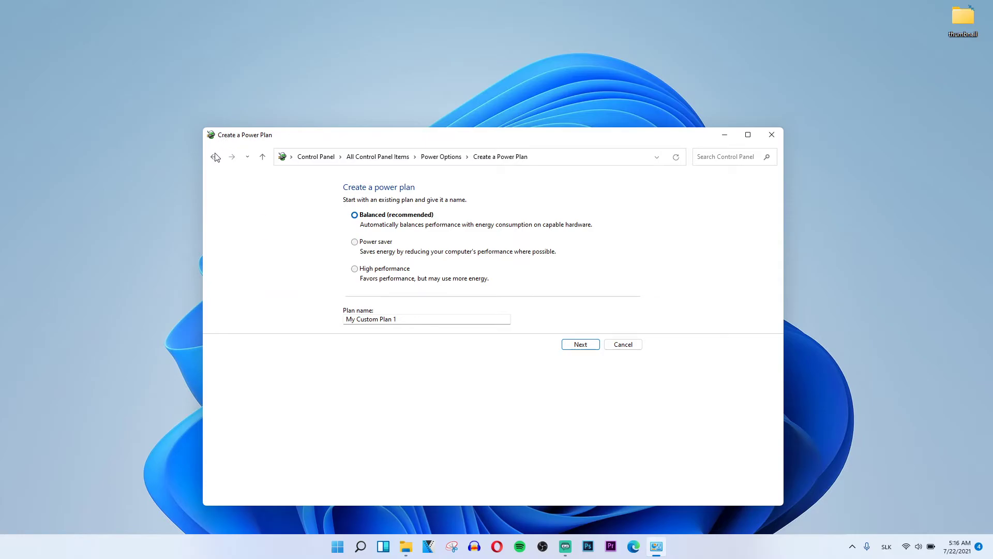
pyautogui.click(213, 156)
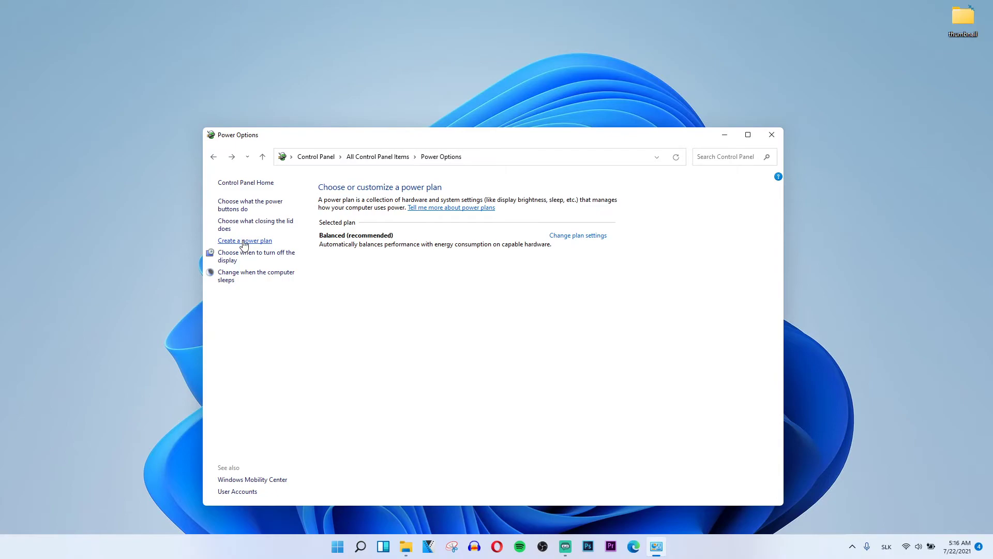
pyautogui.click(244, 240)
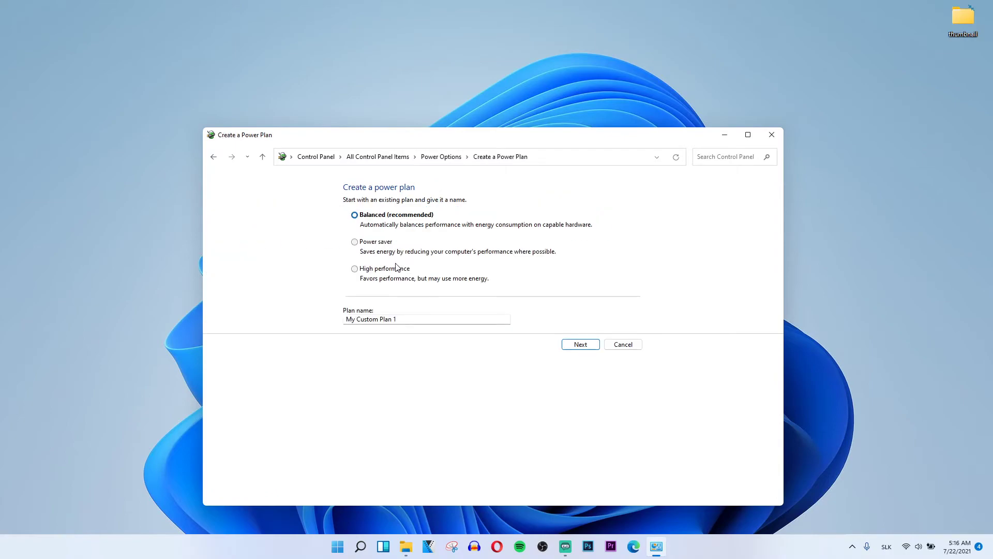
pyautogui.click(355, 268)
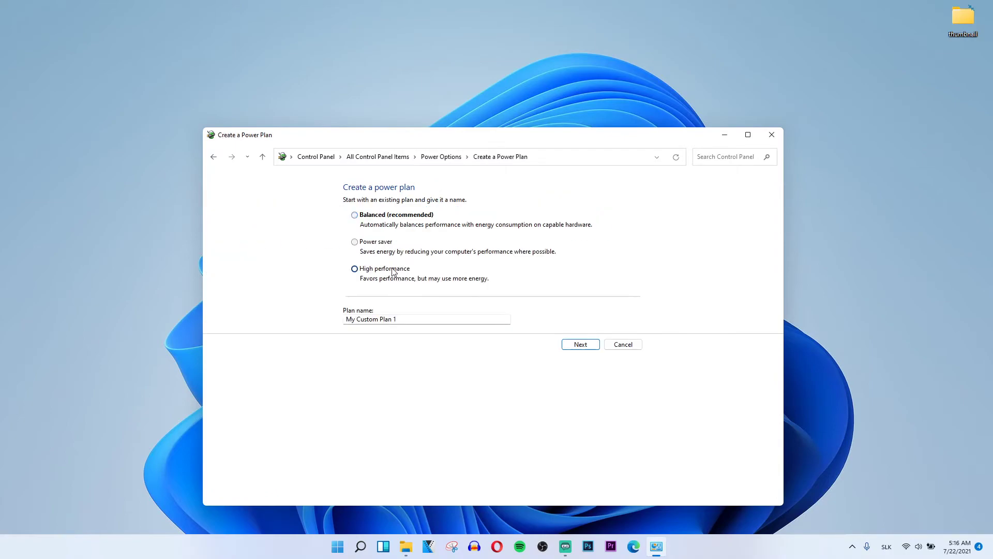
pyautogui.click(355, 268)
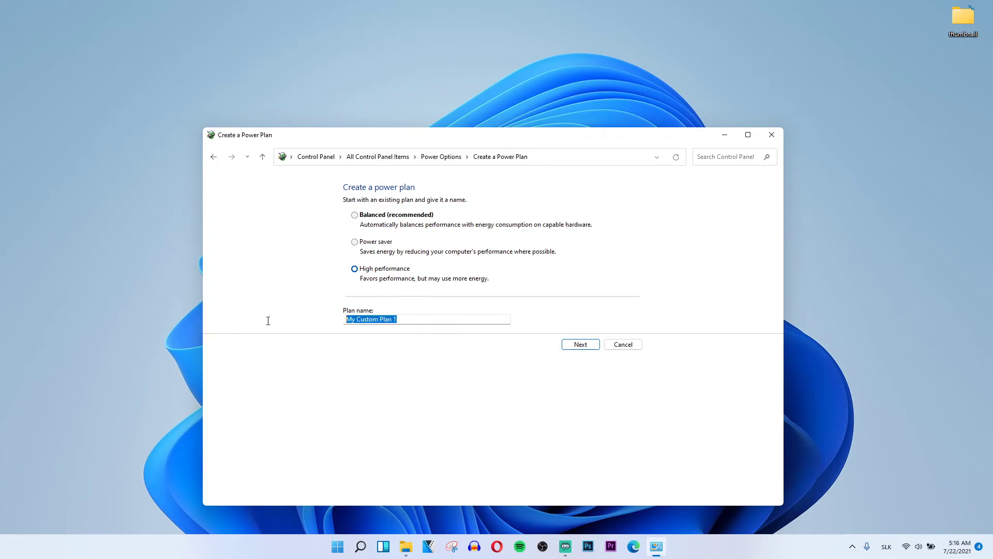
pyautogui.write('High')
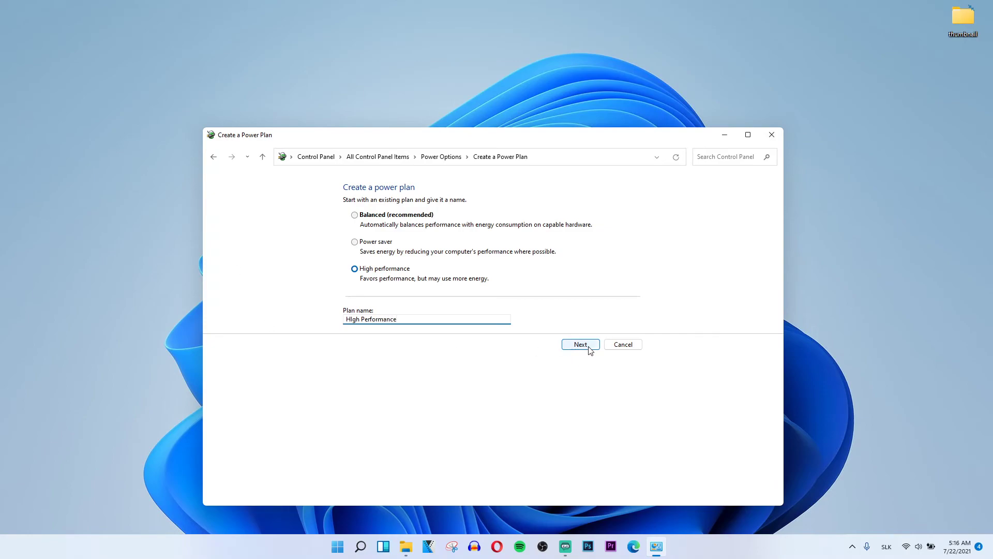
# Step: Set on-battery display turn-off to Never and create the plan
pyautogui.click(580, 344)
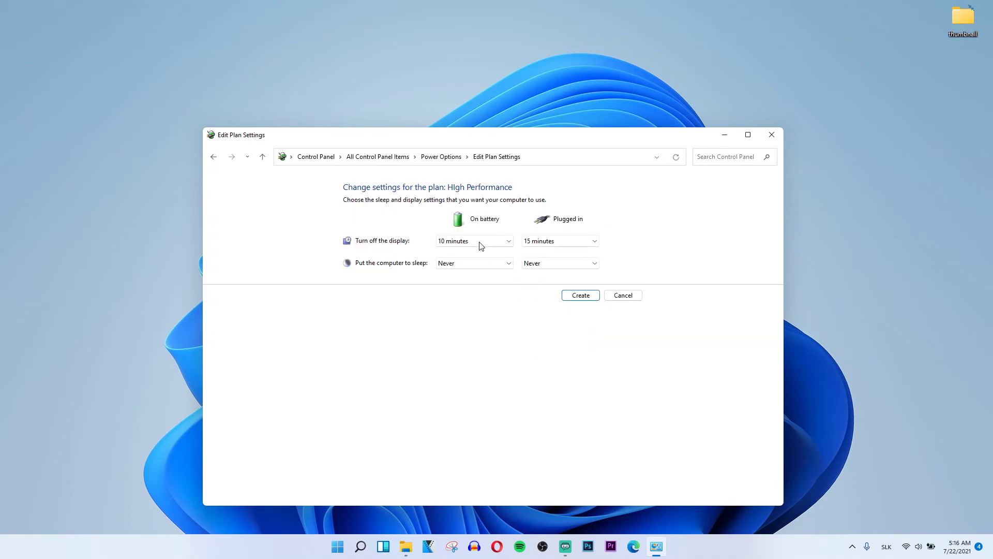
pyautogui.click(473, 241)
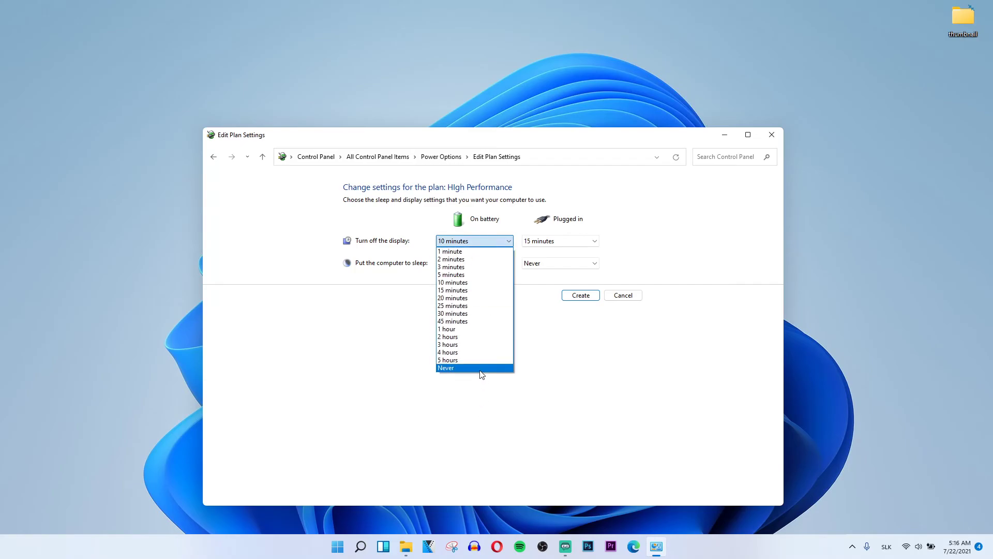
pyautogui.click(446, 367)
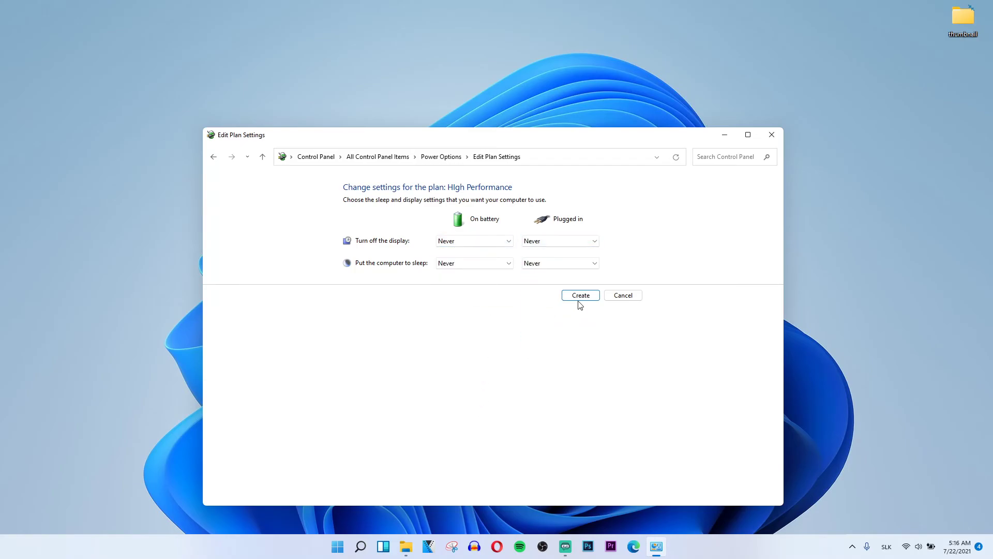
pyautogui.click(581, 295)
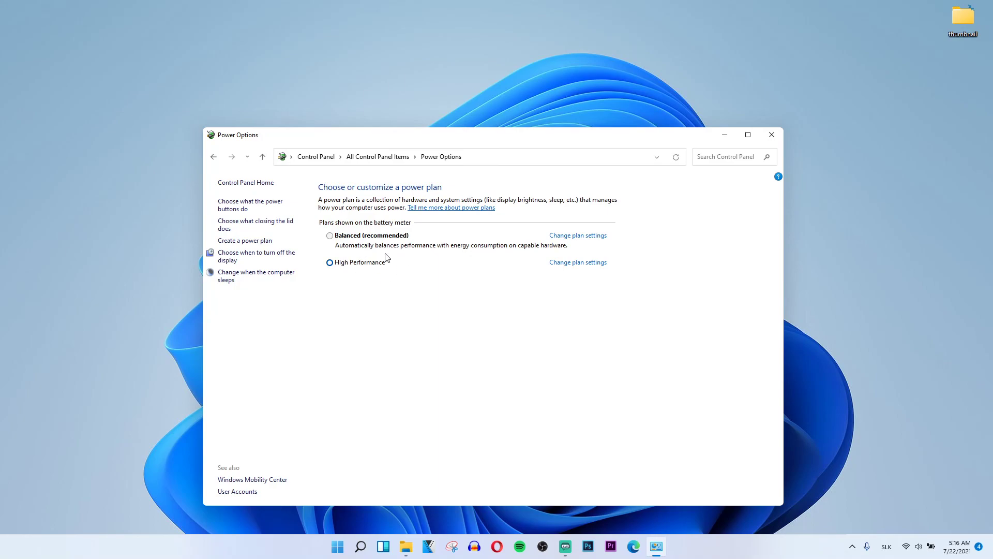
# Step: Select Balanced (recommended) as the active plan, keeping High Performance listed
pyautogui.click(329, 235)
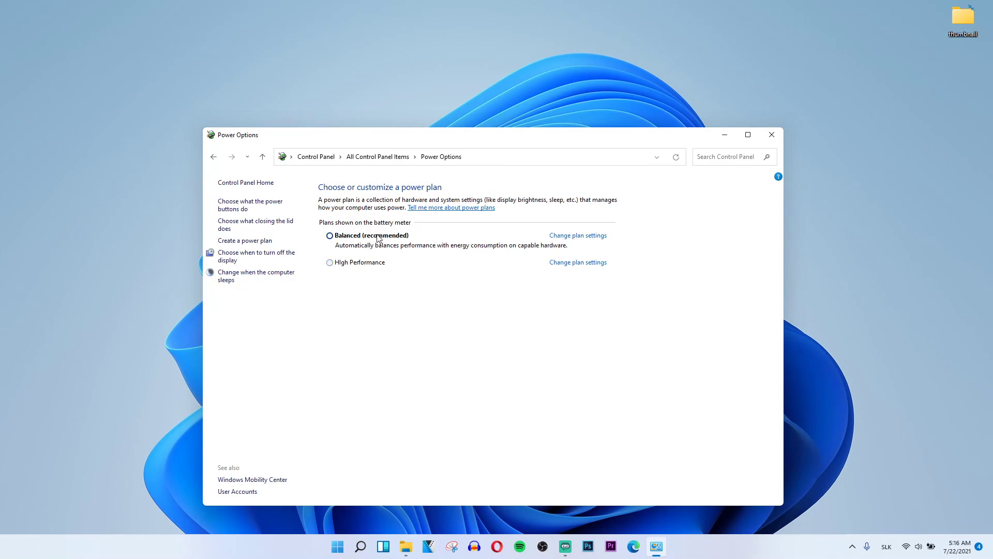
pyautogui.click(329, 235)
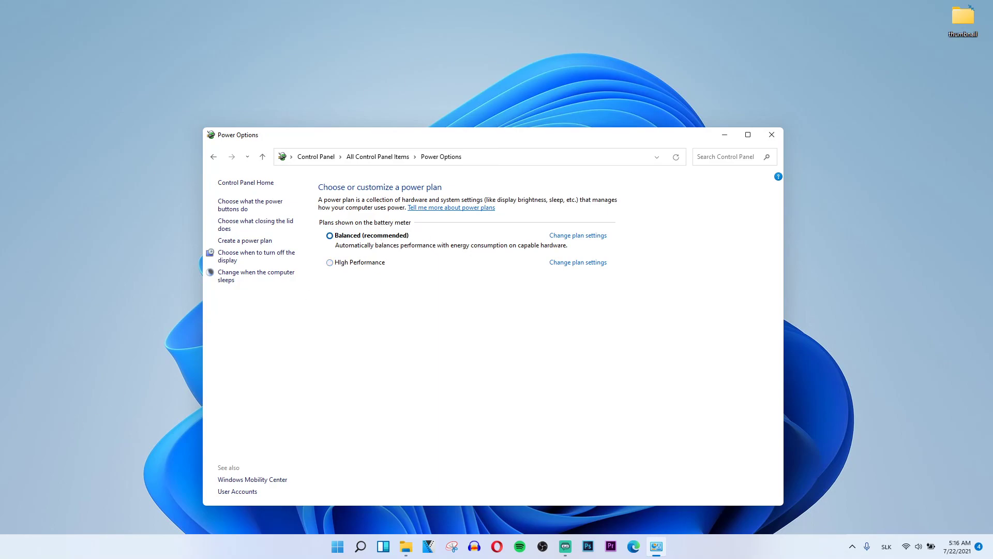